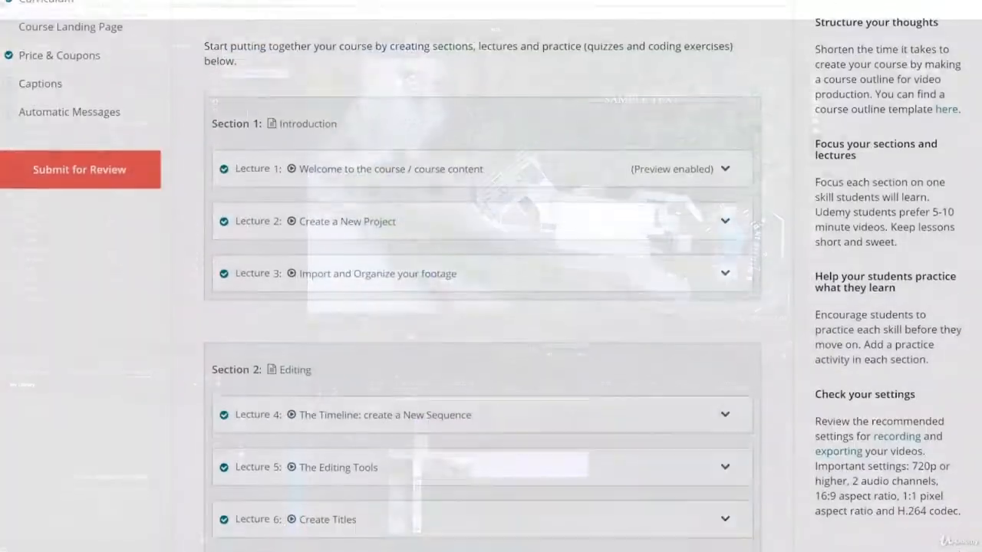
scroll("down", 3)
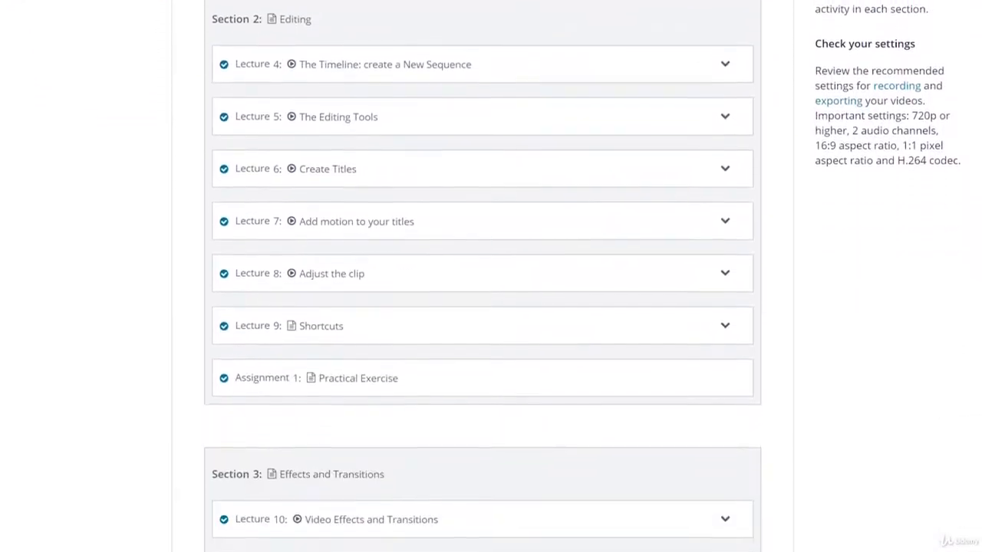
scroll("down", 3)
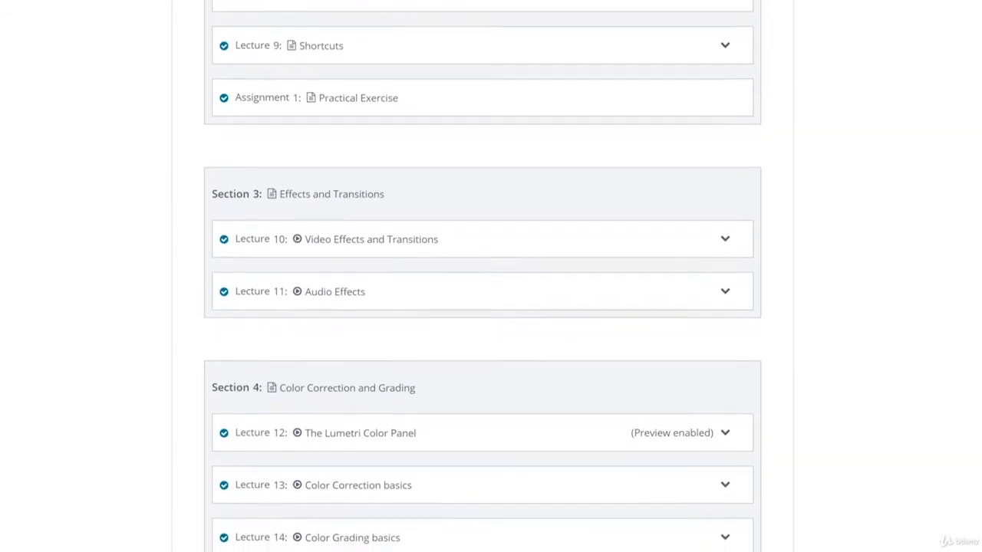
scroll("down", 3)
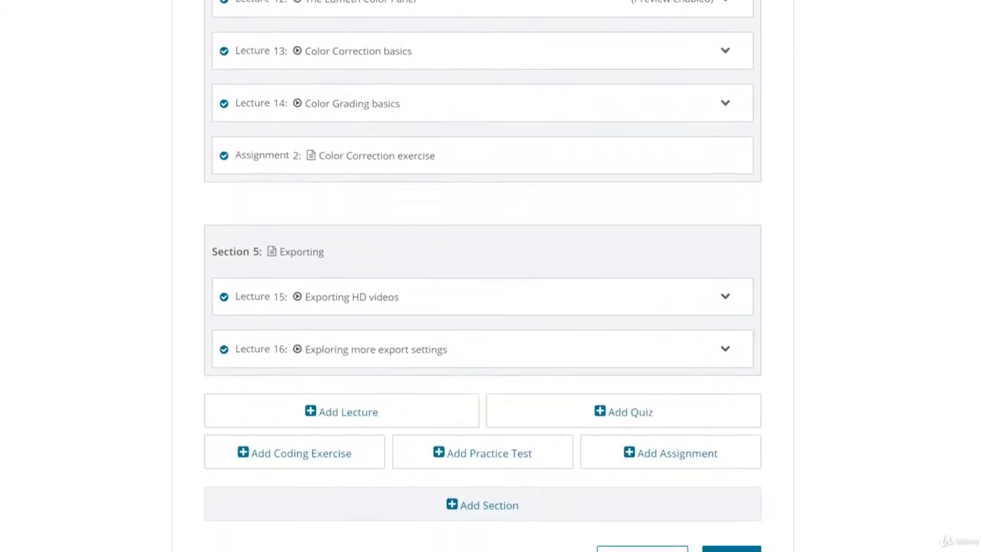